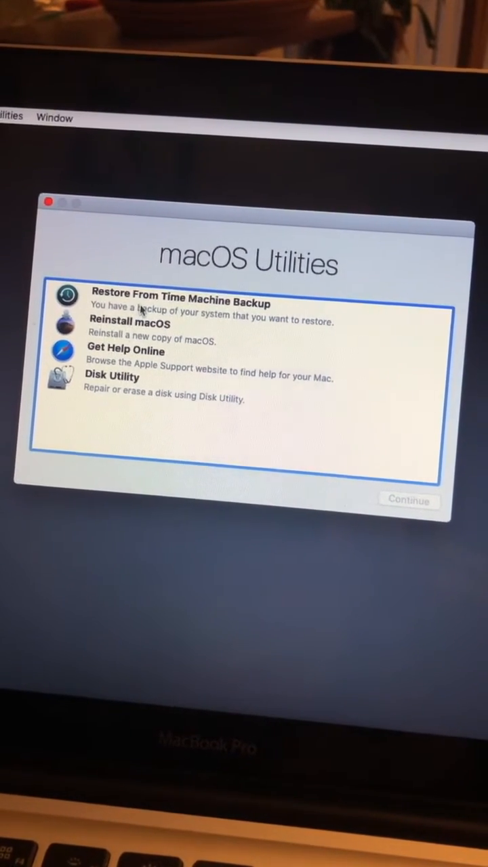
Choose Restore From Time Machine Backup in macOS Utilities and continue
click(180, 304)
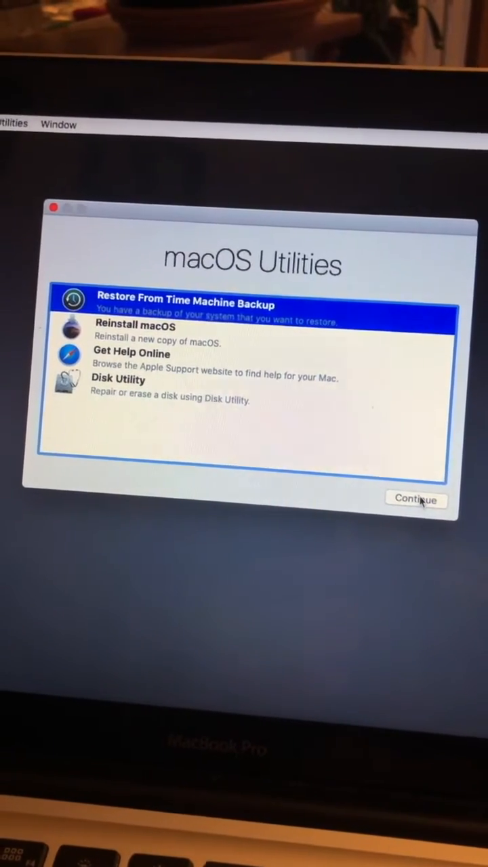
click(416, 499)
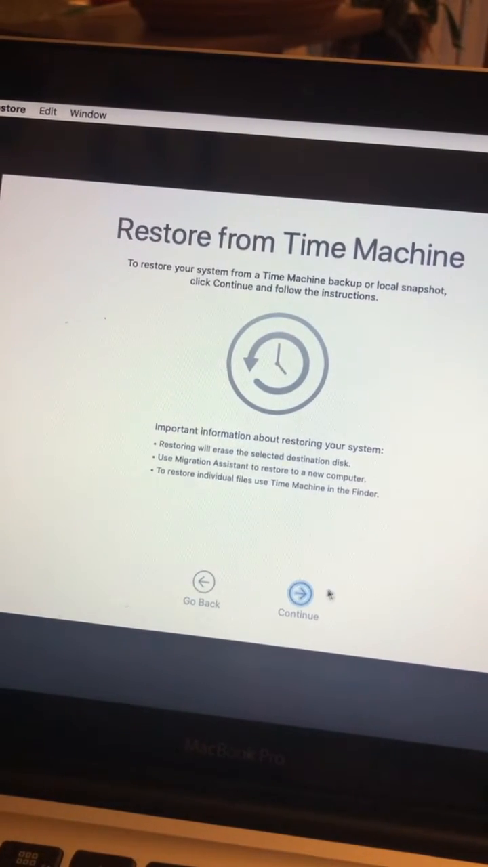
Continue past the Time Machine restore introduction to the restore source list
click(299, 592)
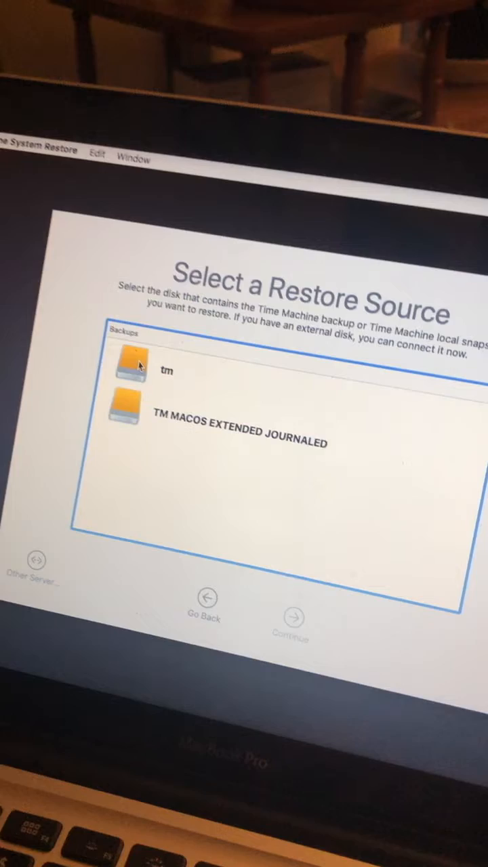
click(166, 372)
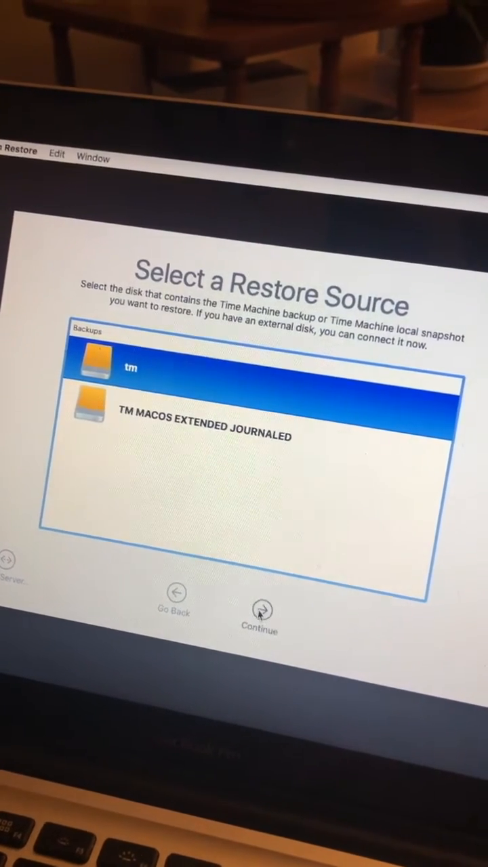
click(260, 608)
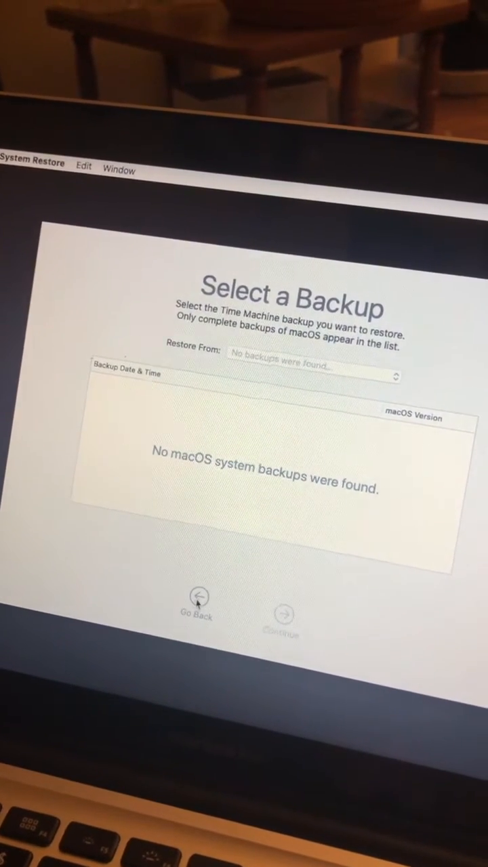
click(196, 595)
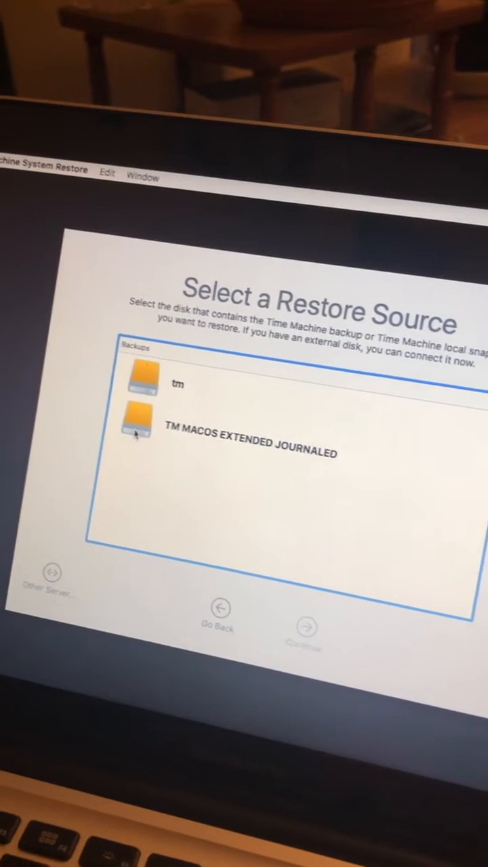
Select the TM MACOS EXTENDED JOURNALED disk as the restore source and continue
click(251, 441)
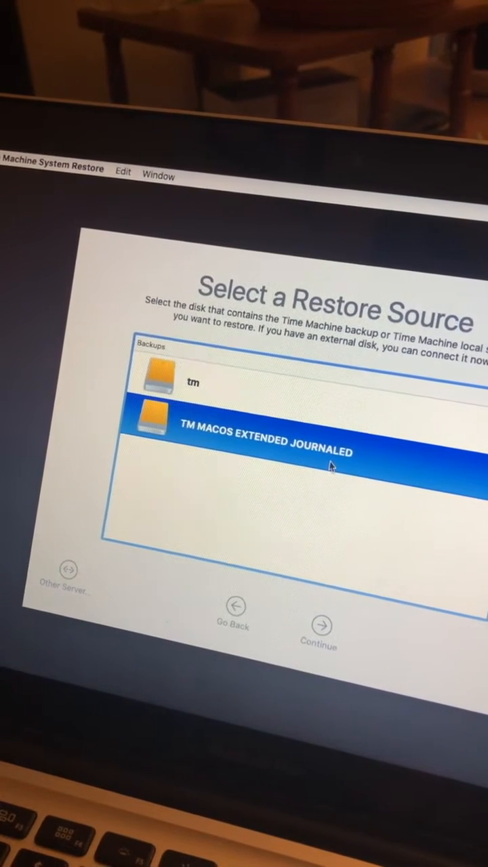
mouse_move(330, 575)
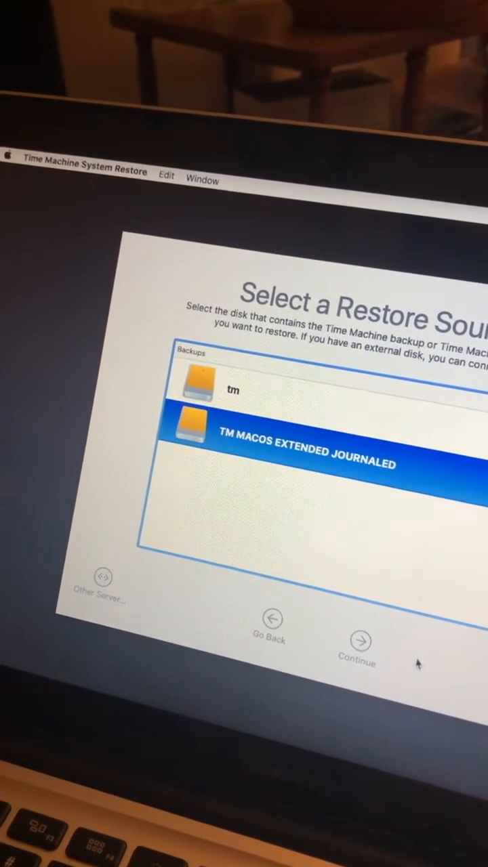
click(357, 639)
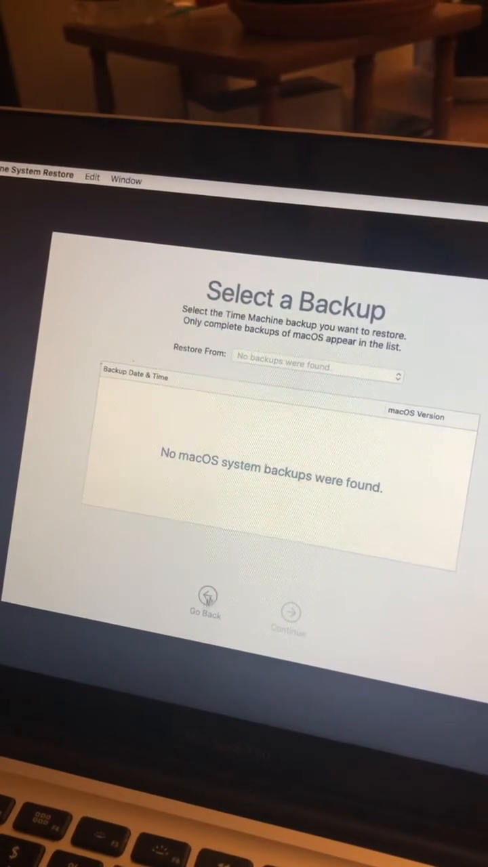
Return to the backup disk list and open the Time Machine System Restore menu
click(204, 610)
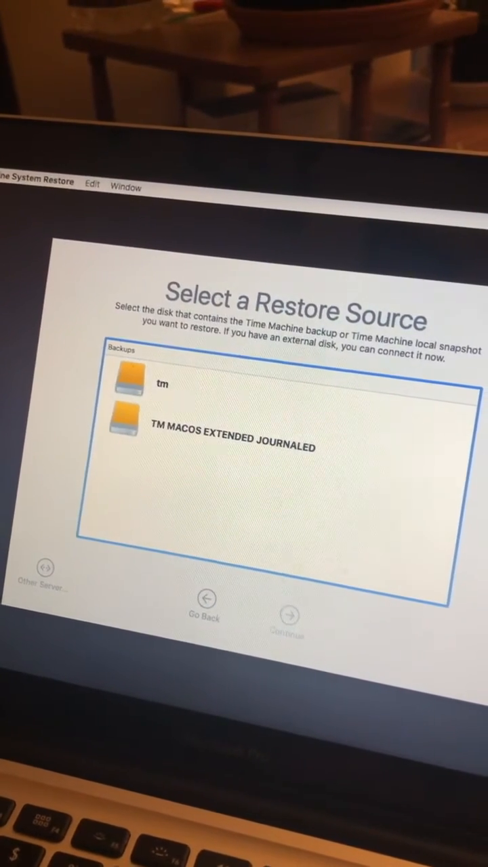
click(38, 186)
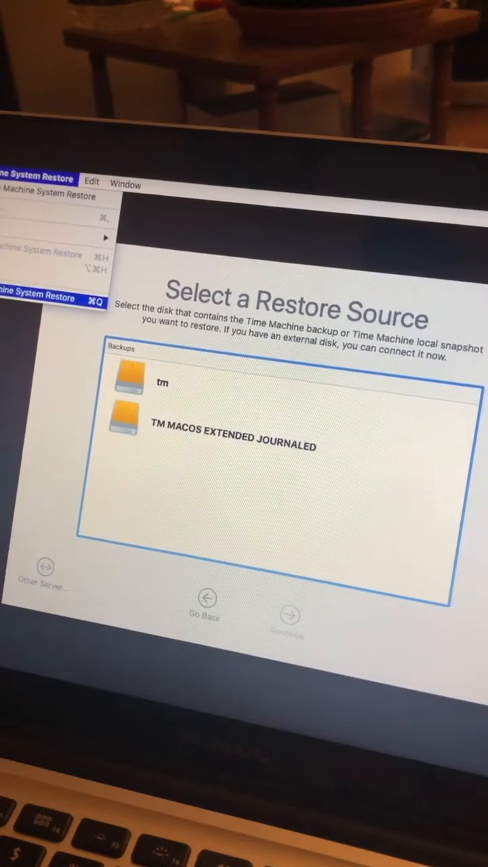